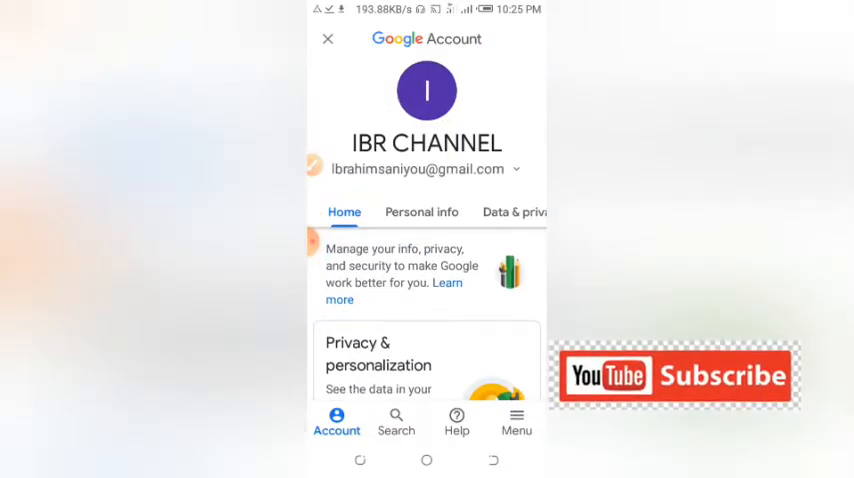
Go to Data & privacy and scroll past History settings, Ad settings and Personal results in Search.
{"action": "scroll", "scroll_direction": "down", "scroll_amount": 3}
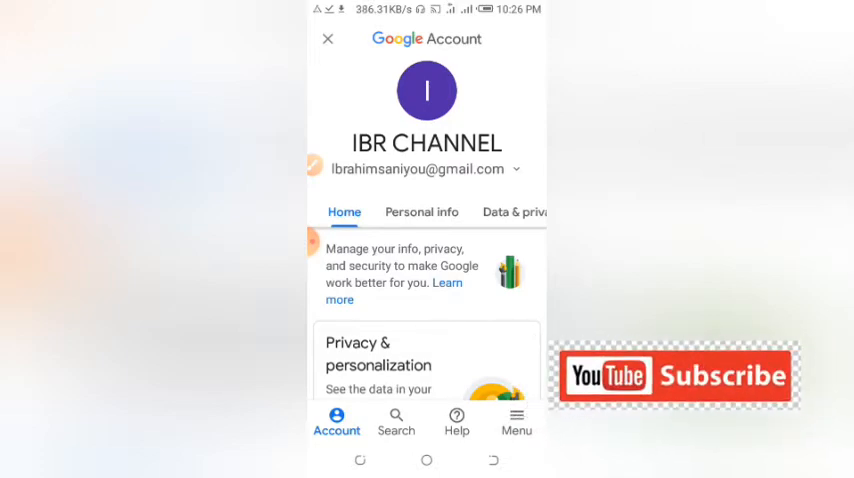
{"action": "scroll", "scroll_direction": "down", "scroll_amount": 3}
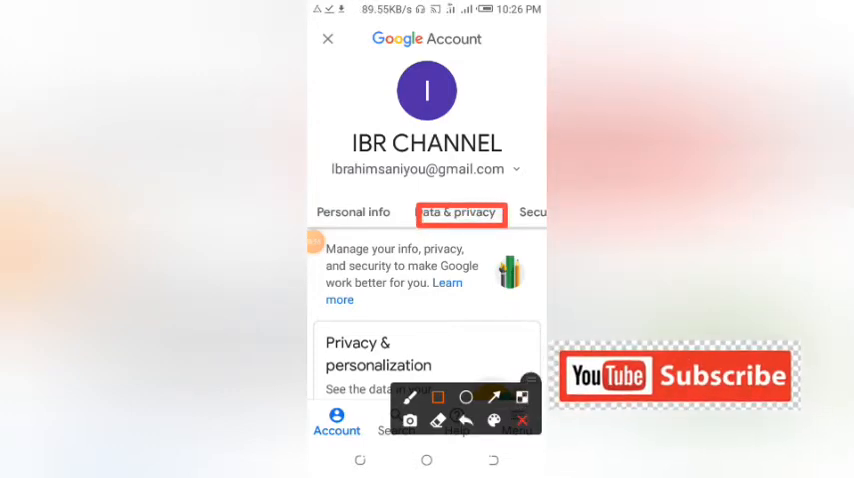
{"action": "left_click", "coordinate": [458, 212]}
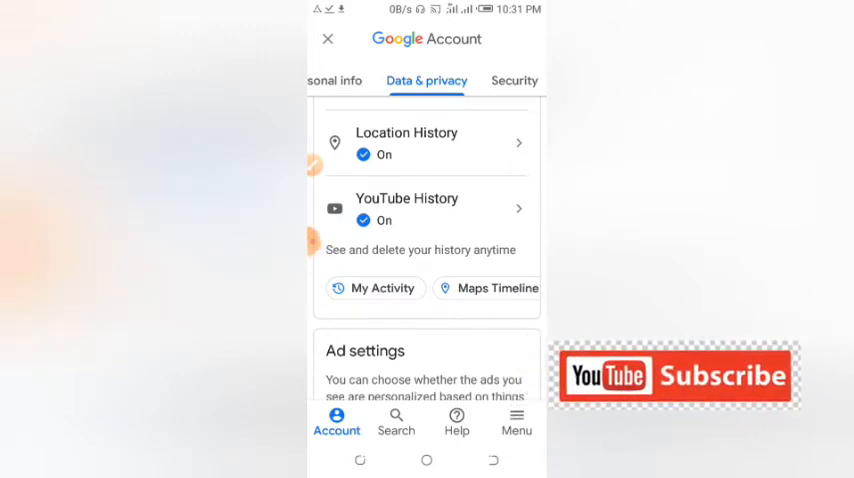
{"action": "scroll", "scroll_direction": "down", "scroll_amount": 3}
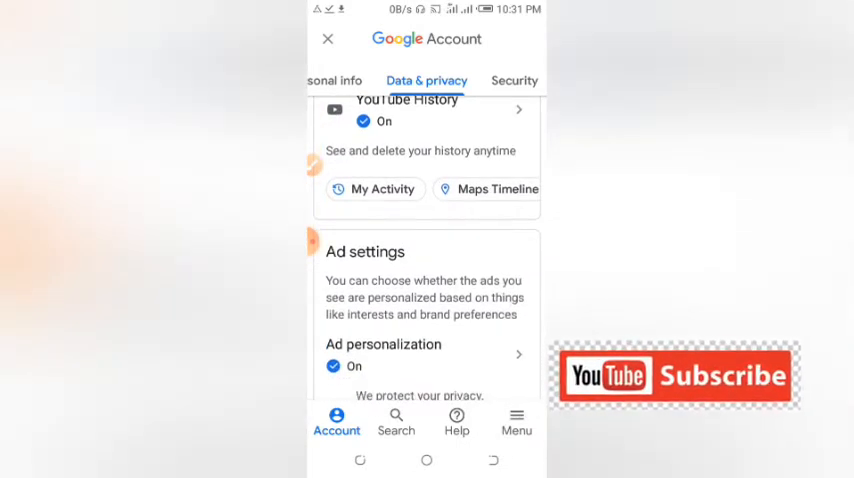
{"action": "scroll", "scroll_direction": "down", "scroll_amount": 3}
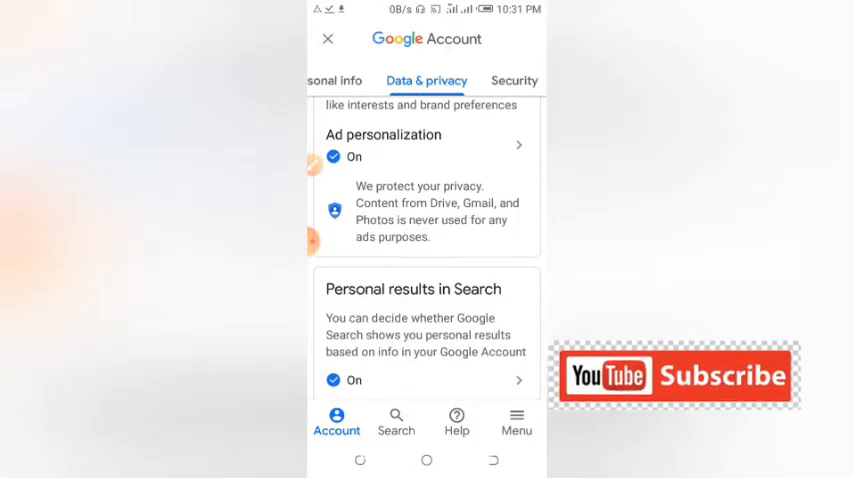
{"action": "scroll", "scroll_direction": "down", "scroll_amount": 3}
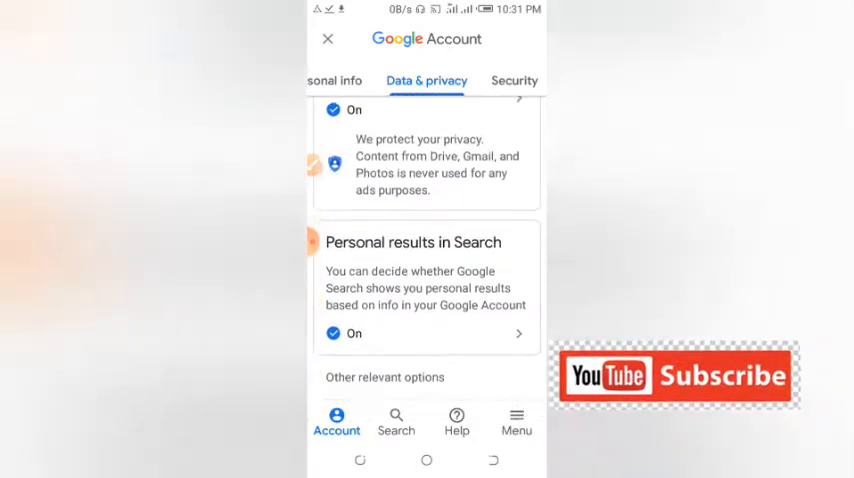
{"action": "scroll", "scroll_direction": "down", "scroll_amount": 3}
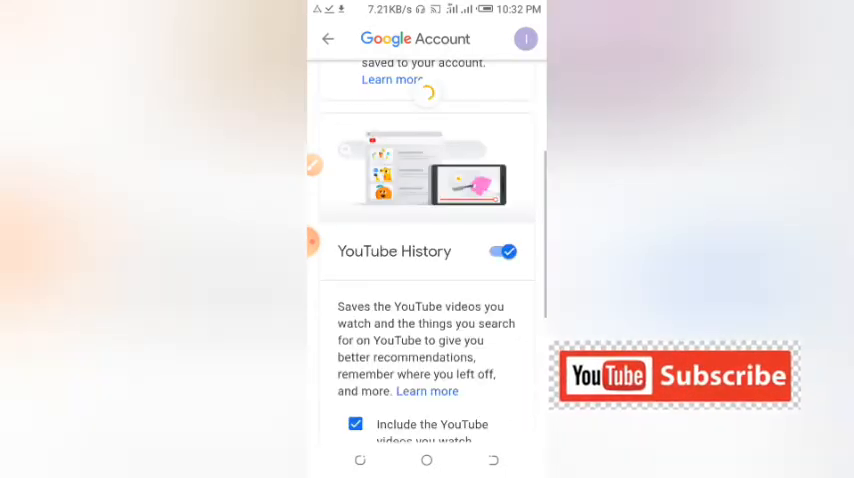
Scroll the YouTube History settings to the watched-video and search checkboxes and Auto-delete (On).
{"action": "scroll", "scroll_direction": "down", "scroll_amount": 3}
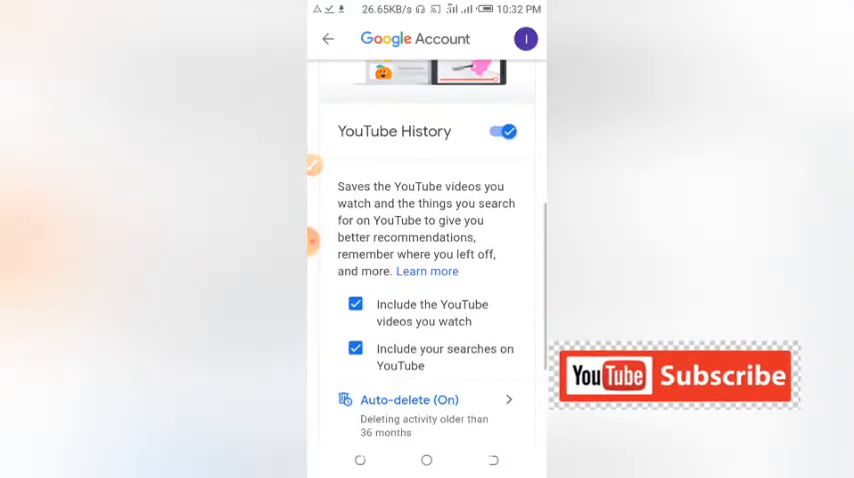
{"action": "scroll", "scroll_direction": "down", "scroll_amount": 3}
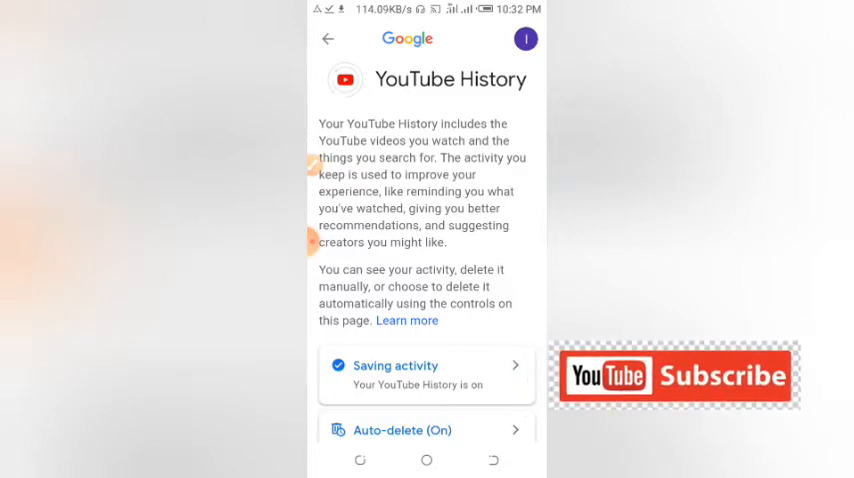
Scroll through today's Watched and Searched for entries toward earlier activity.
{"action": "scroll", "scroll_direction": "down", "scroll_amount": 3}
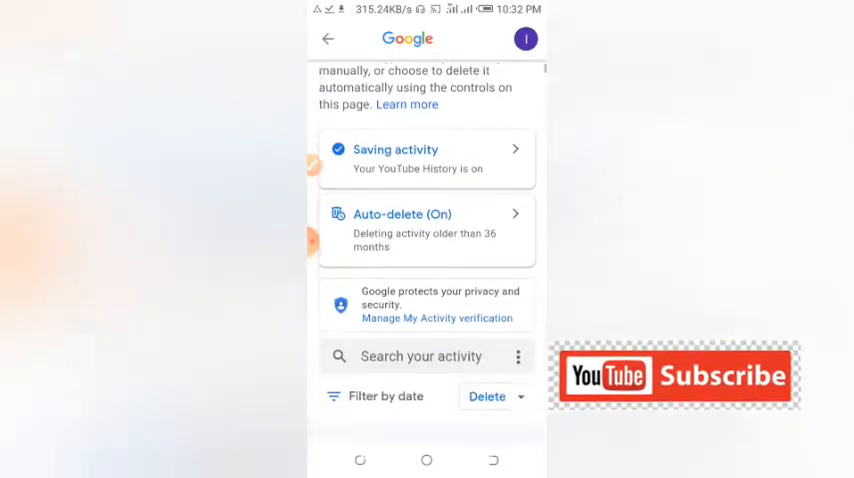
{"action": "scroll", "scroll_direction": "down", "scroll_amount": 3}
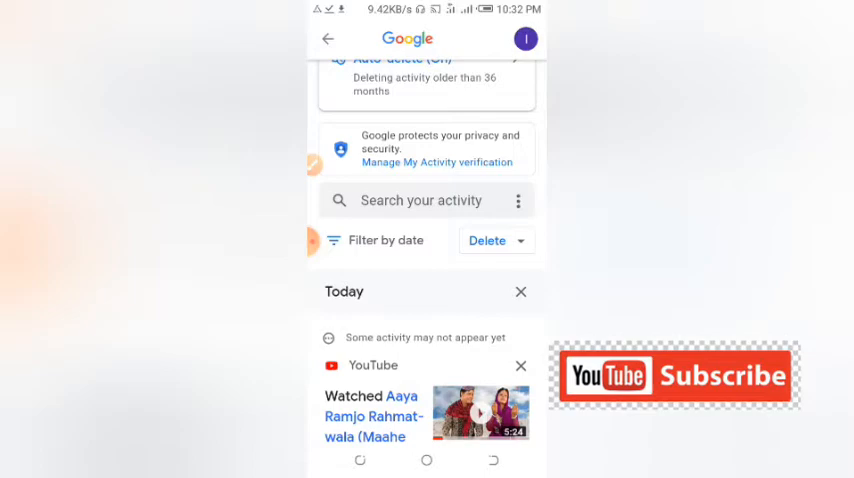
{"action": "scroll", "scroll_direction": "down", "scroll_amount": 3}
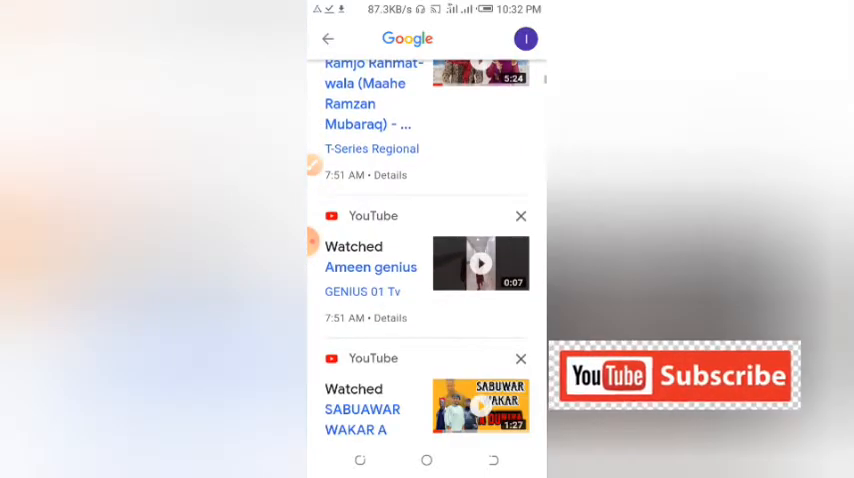
{"action": "scroll", "scroll_direction": "down", "scroll_amount": 3}
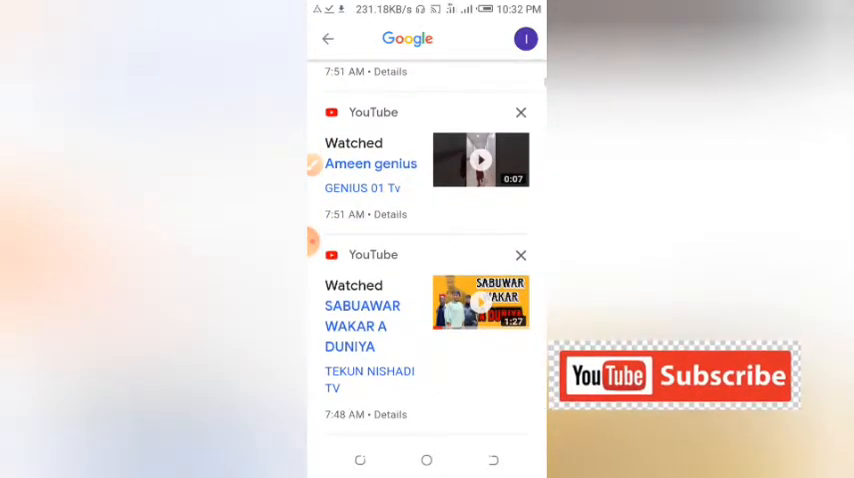
{"action": "scroll", "scroll_direction": "down", "scroll_amount": 3}
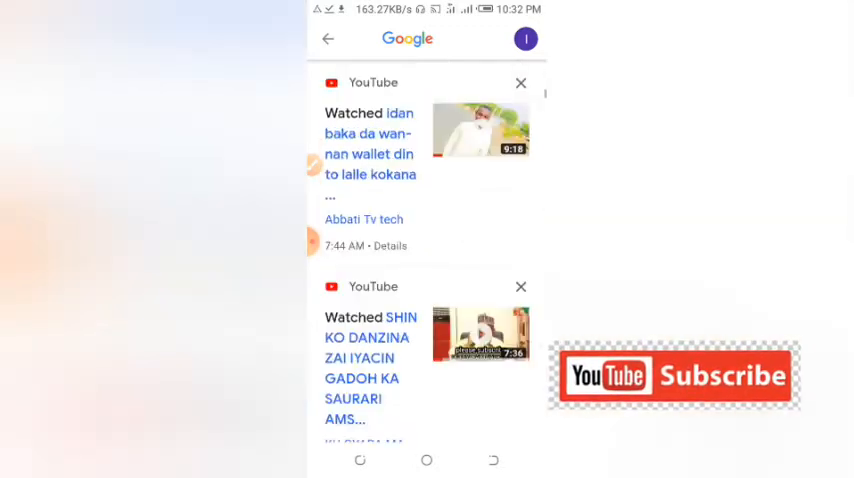
{"action": "scroll", "scroll_direction": "down", "scroll_amount": 3}
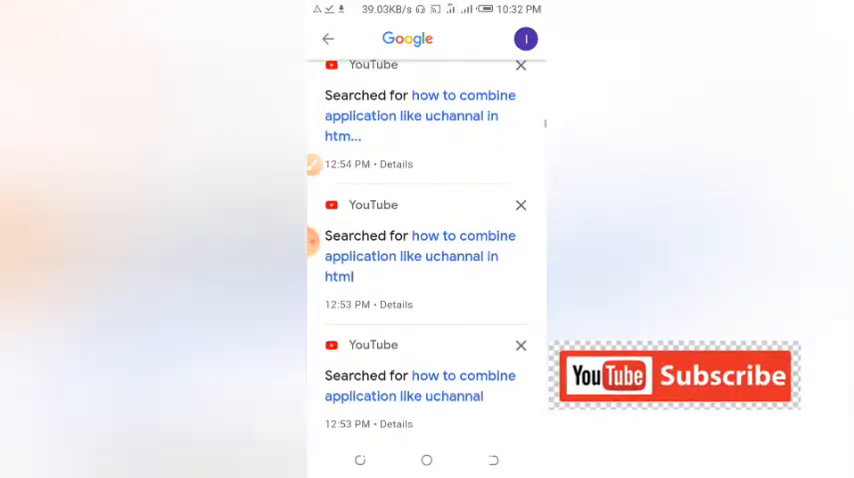
{"action": "scroll", "scroll_direction": "down", "scroll_amount": 3}
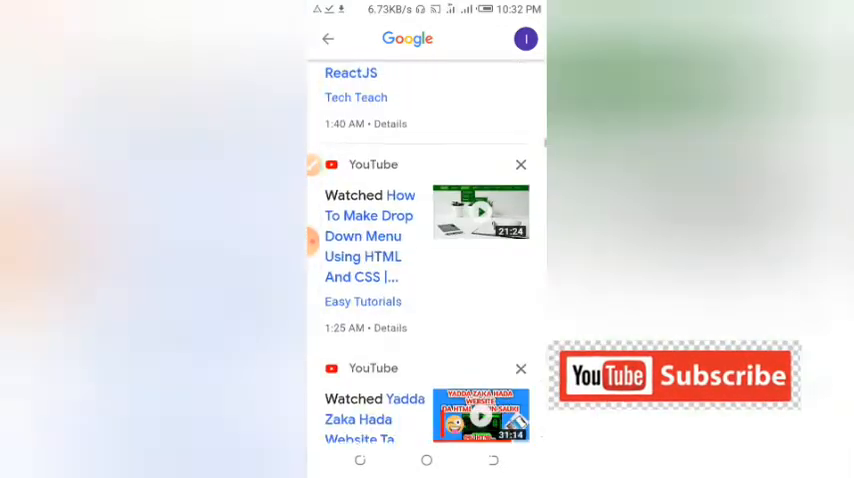
{"action": "scroll", "scroll_direction": "down", "scroll_amount": 3}
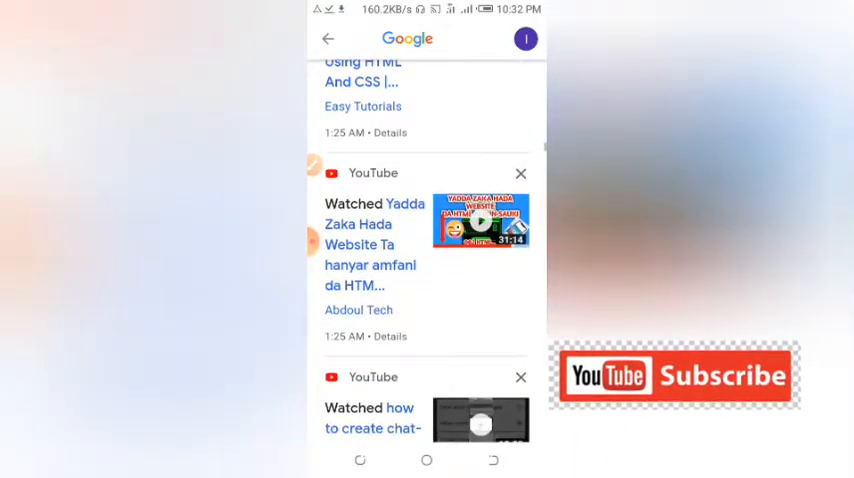
{"action": "scroll", "scroll_direction": "down", "scroll_amount": 3}
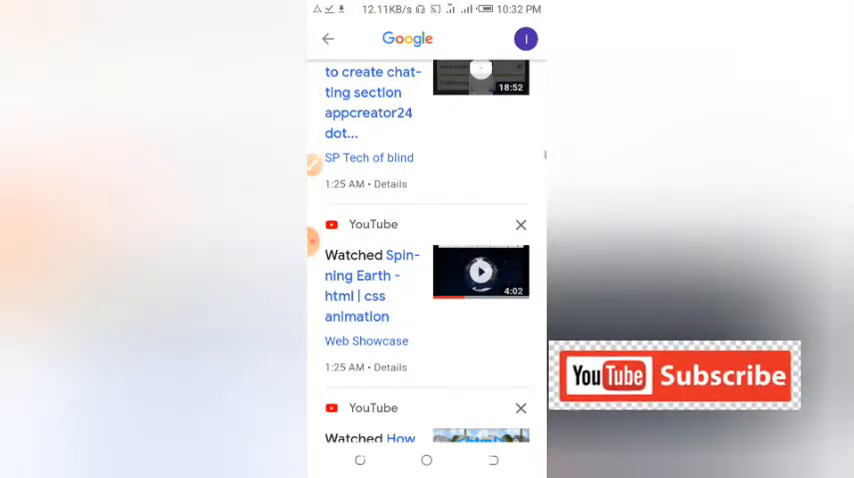
{"action": "scroll", "scroll_direction": "down", "scroll_amount": 3}
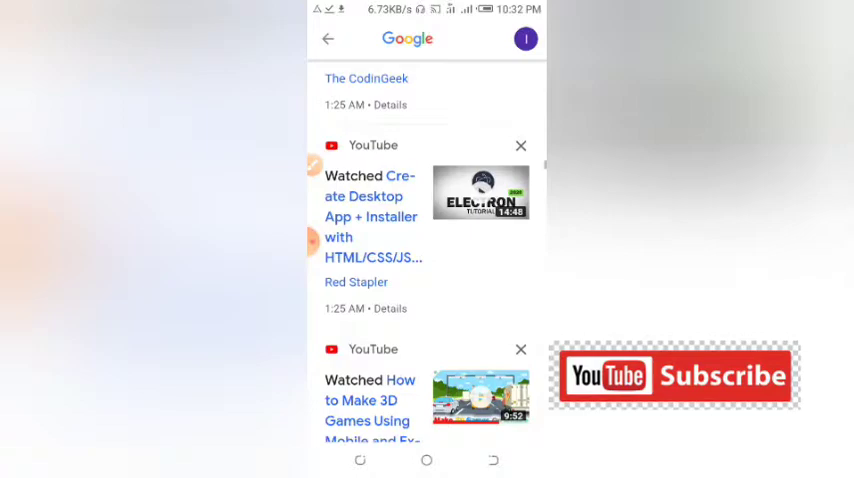
{"action": "scroll", "scroll_direction": "down", "scroll_amount": 3}
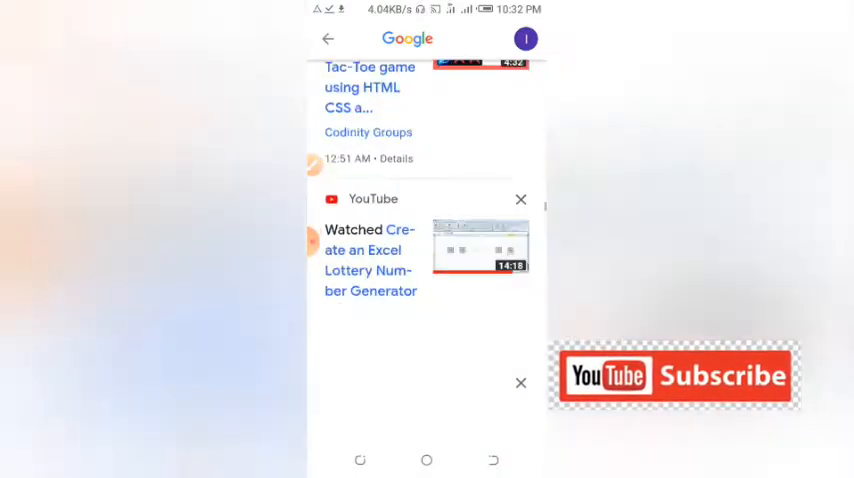
Scroll past the July 27 header to older watched videos and YouTube searches.
{"action": "scroll", "scroll_direction": "down", "scroll_amount": 3}
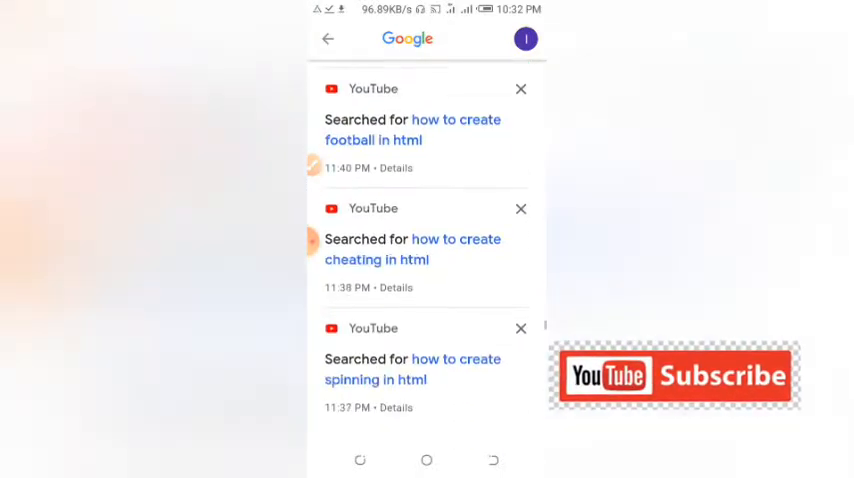
{"action": "scroll", "scroll_direction": "down", "scroll_amount": 3}
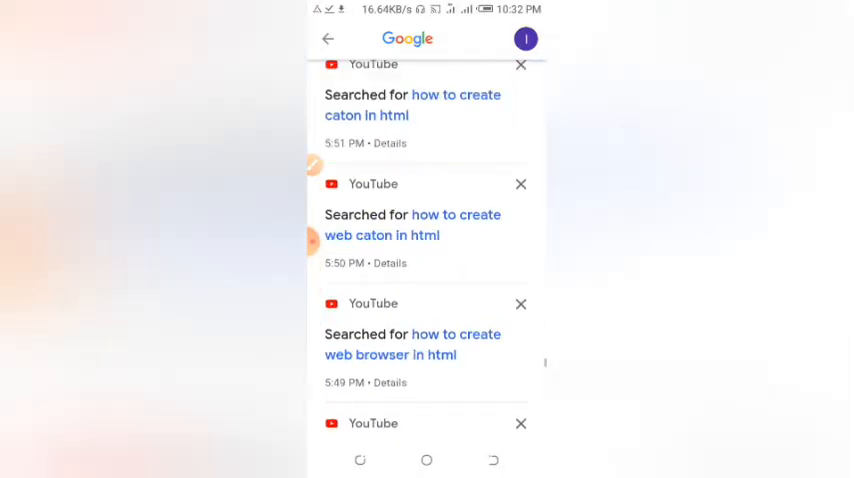
{"action": "scroll", "scroll_direction": "down", "scroll_amount": 3}
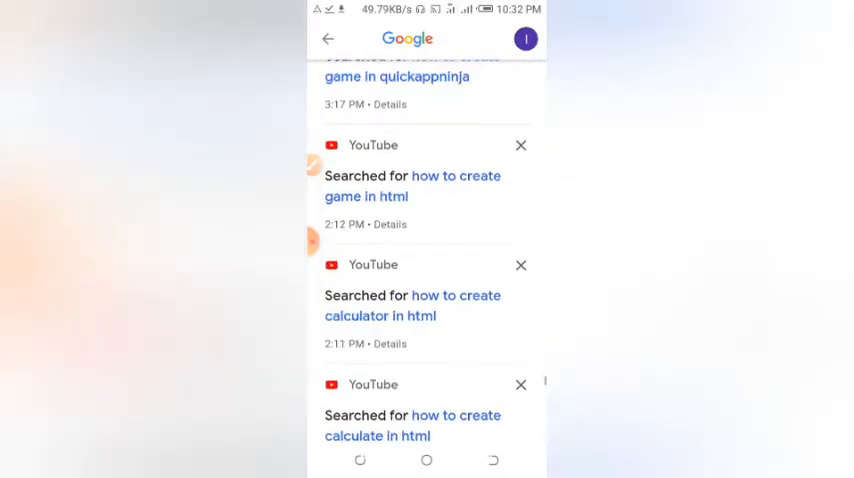
{"action": "scroll", "scroll_direction": "down", "scroll_amount": 3}
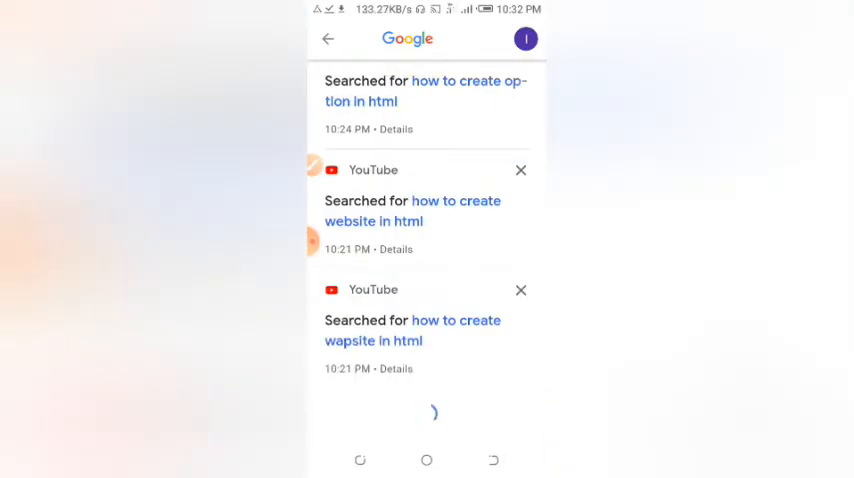
{"action": "scroll", "scroll_direction": "down", "scroll_amount": 3}
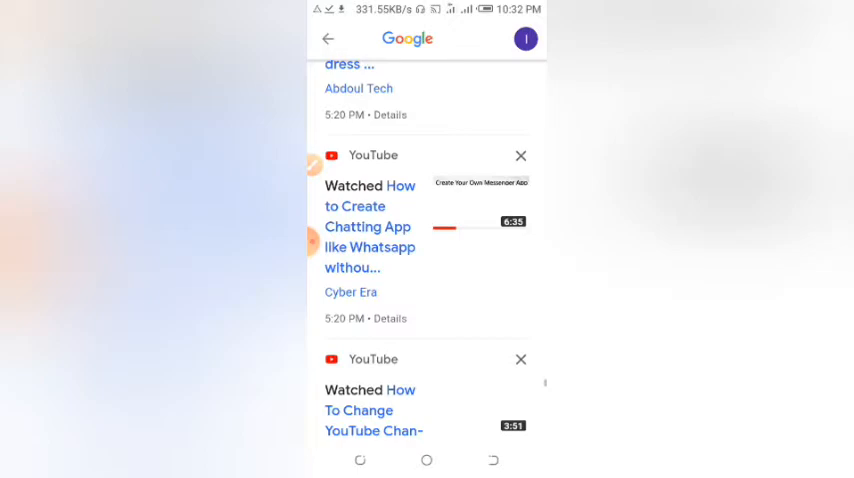
{"action": "scroll", "scroll_direction": "down", "scroll_amount": 3}
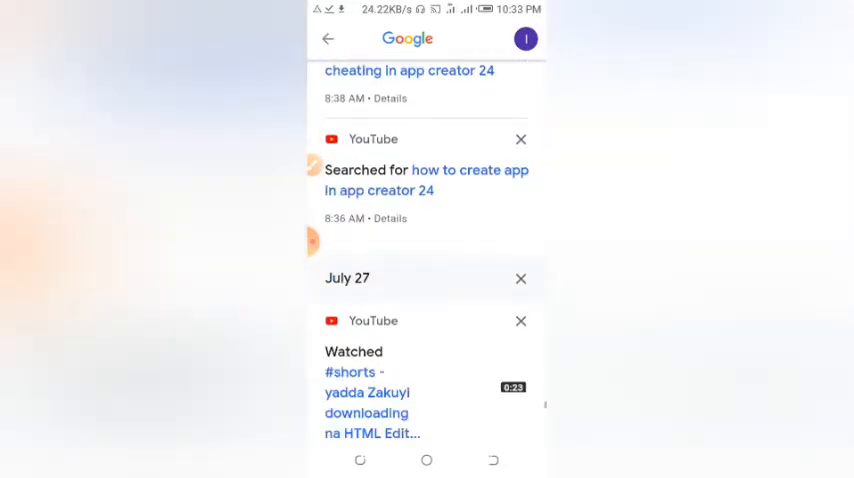
{"action": "scroll", "scroll_direction": "down", "scroll_amount": 3}
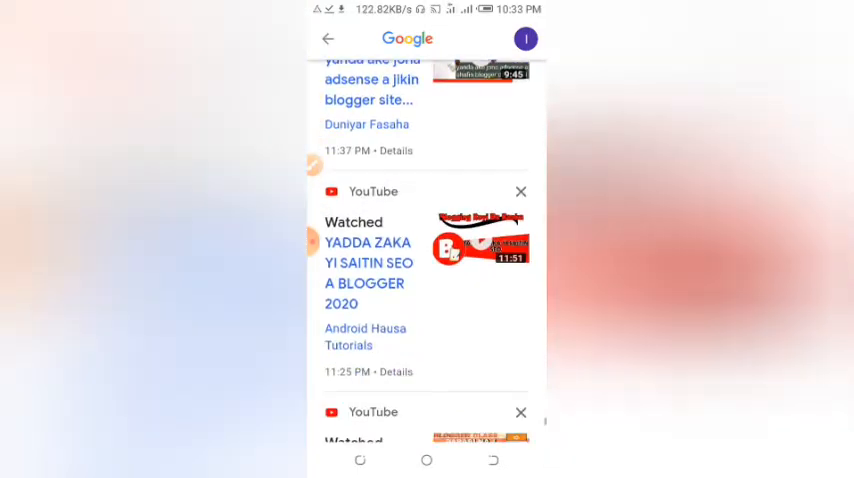
{"action": "scroll", "scroll_direction": "down", "scroll_amount": 3}
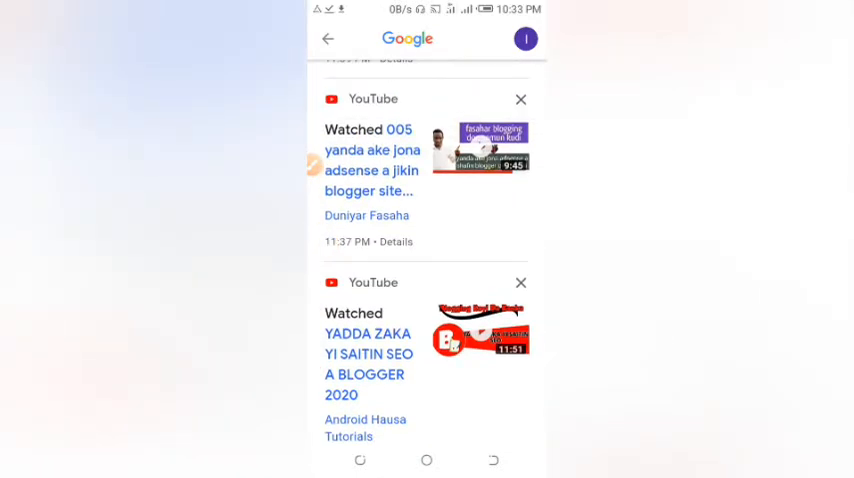
{"action": "scroll", "scroll_direction": "down", "scroll_amount": 3}
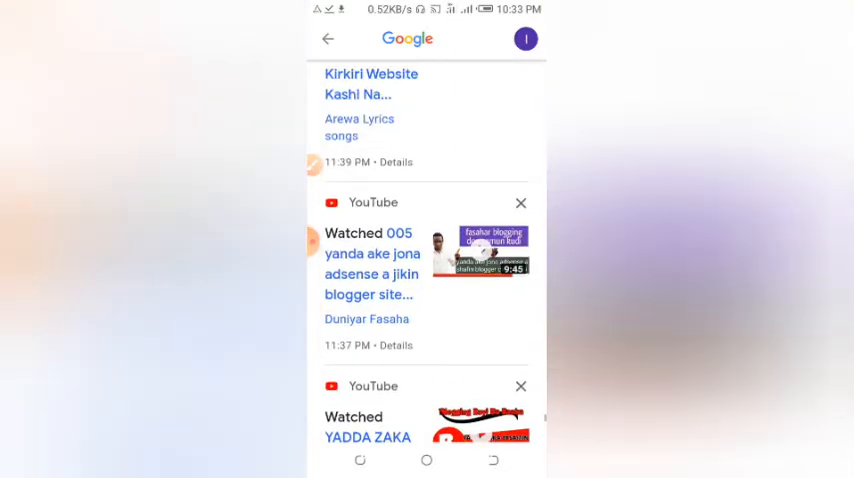
{"action": "scroll", "scroll_direction": "down", "scroll_amount": 3}
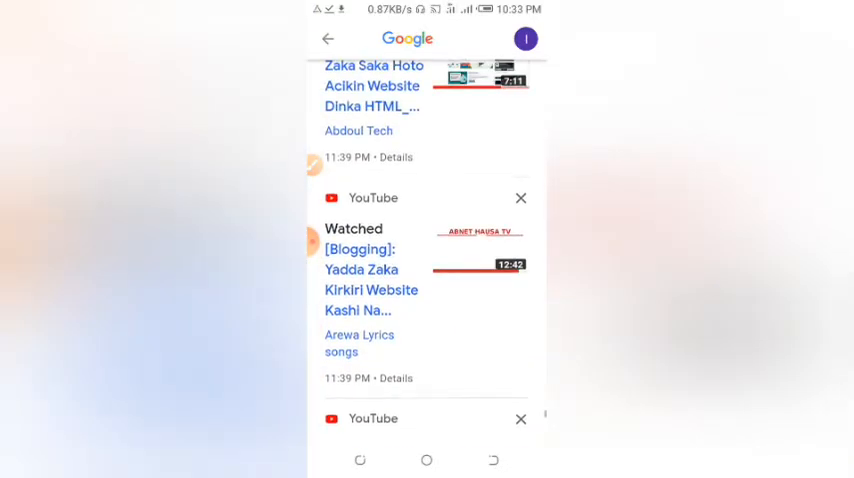
{"action": "scroll", "scroll_direction": "down", "scroll_amount": 3}
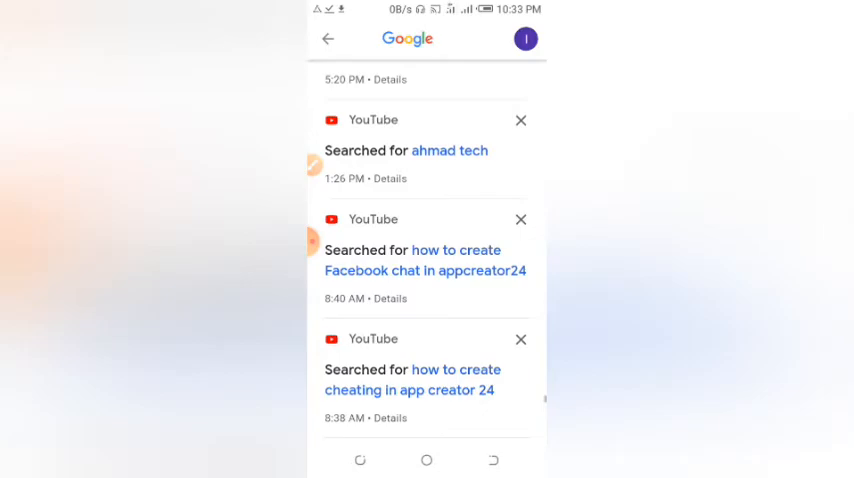